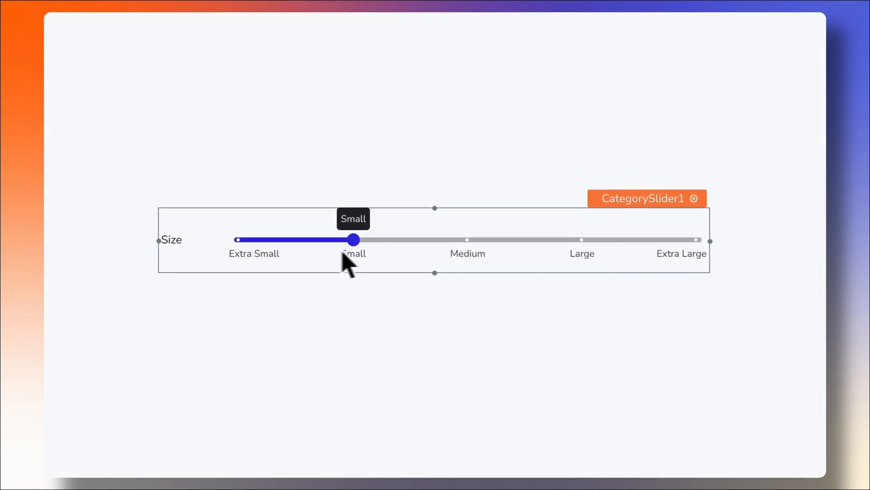
# Try out the finished Size and Percentage sliders in the preview.
pyautogui.moveTo(355, 240); pyautogui.dragTo(582, 239)
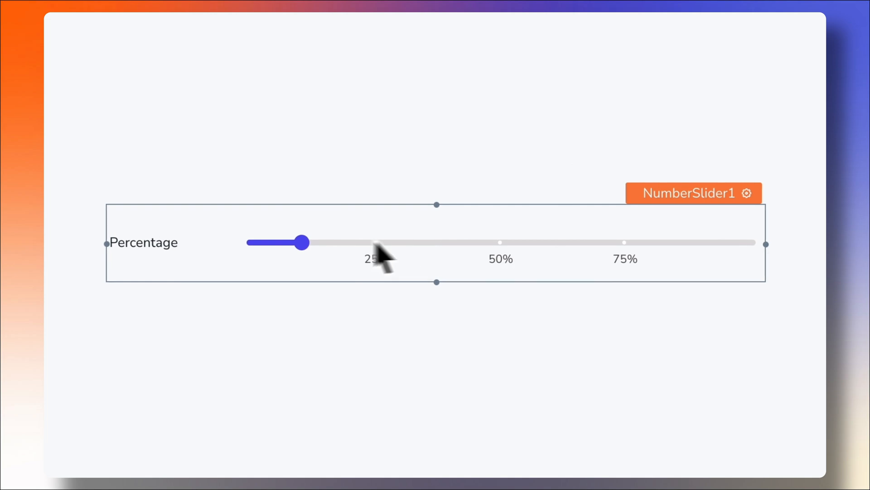
pyautogui.moveTo(301, 242); pyautogui.dragTo(480, 242)
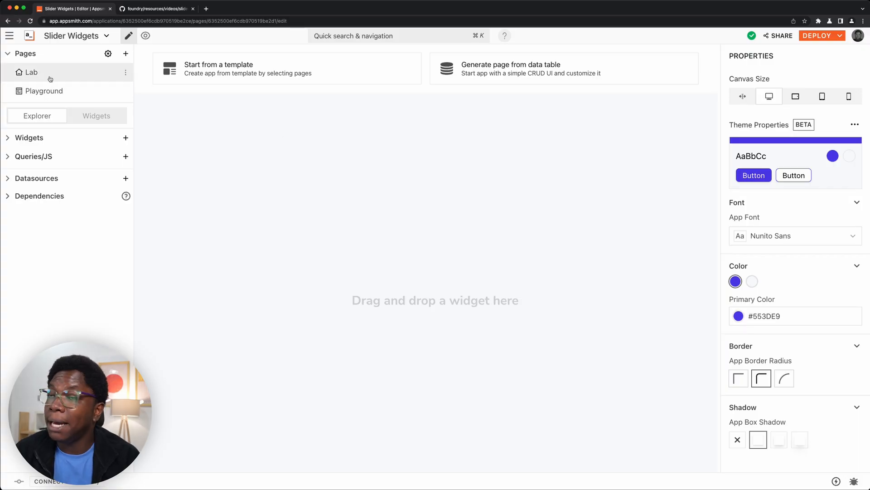
# On the Lab page, filter the widget list with 'sl' to show only sliders.
pyautogui.click(156, 8)
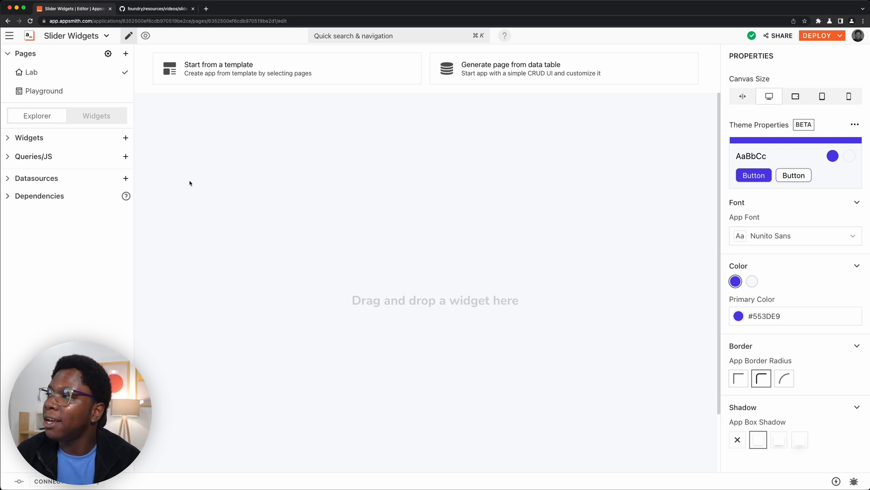
pyautogui.moveTo(212, 182)
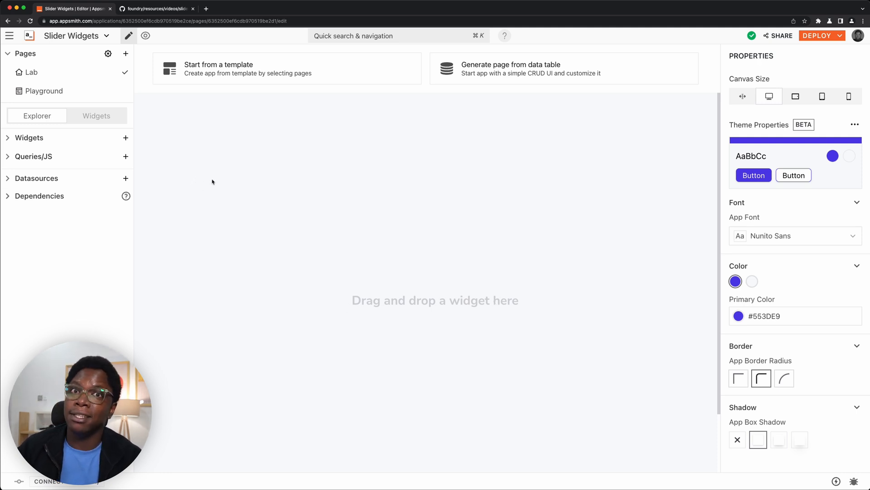
pyautogui.click(96, 115)
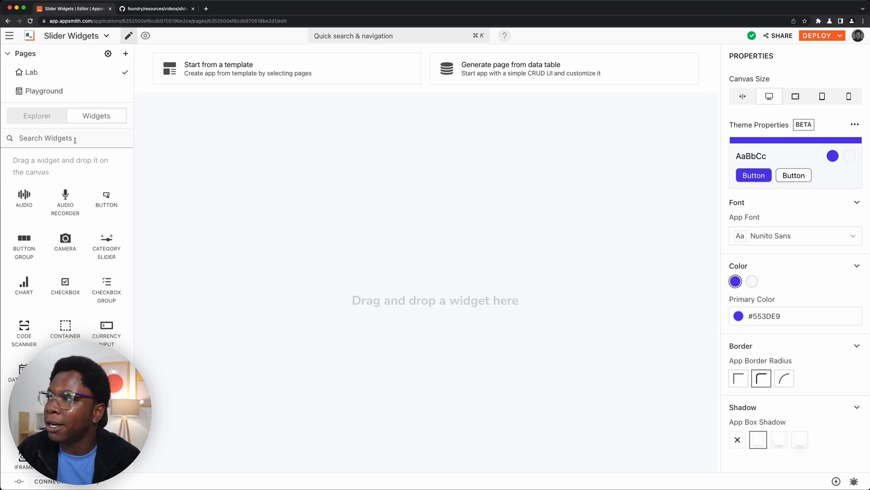
pyautogui.write('s')
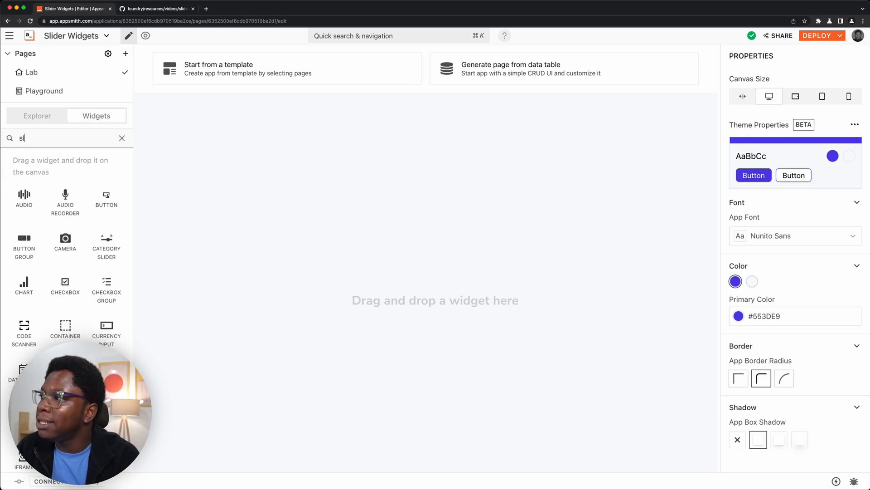
pyautogui.write('l')
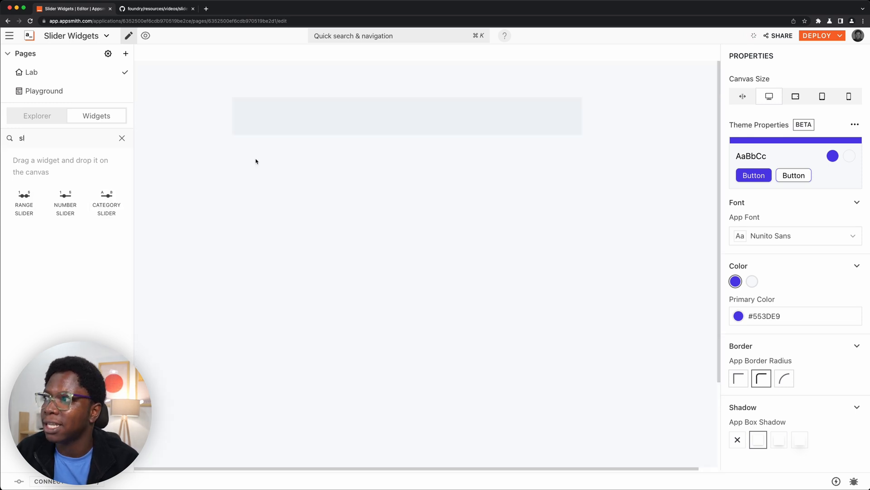
# Add a Percentage range slider (10–100, marks at 25/50/75%) to the Lab page and test its end handle.
pyautogui.moveTo(24, 197); pyautogui.dragTo(407, 115)
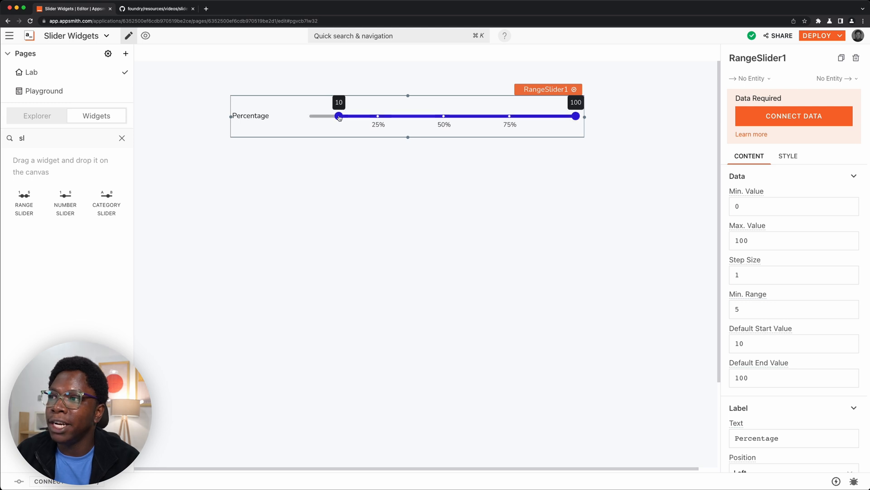
pyautogui.moveTo(575, 116); pyautogui.dragTo(563, 116)
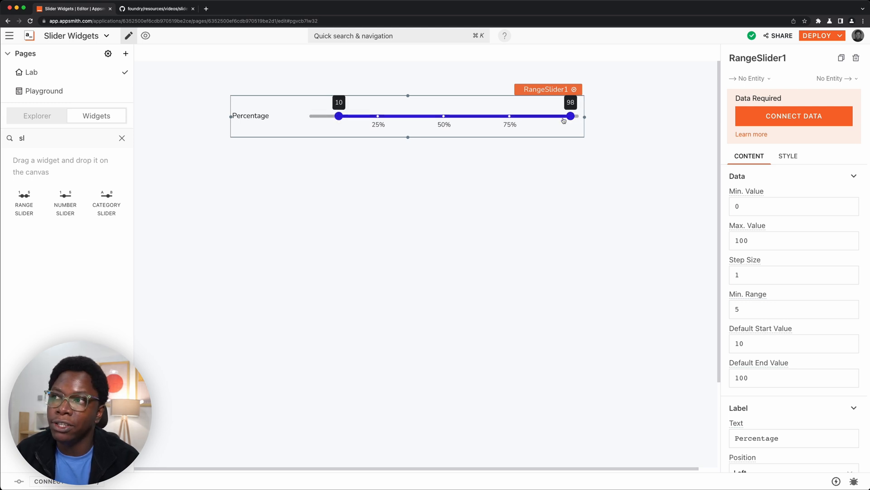
pyautogui.moveTo(564, 116); pyautogui.dragTo(475, 116)
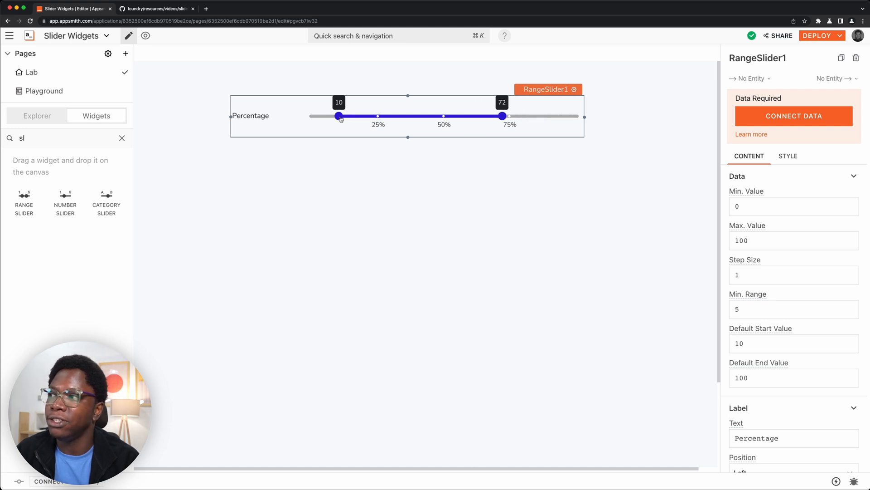
pyautogui.moveTo(420, 128)
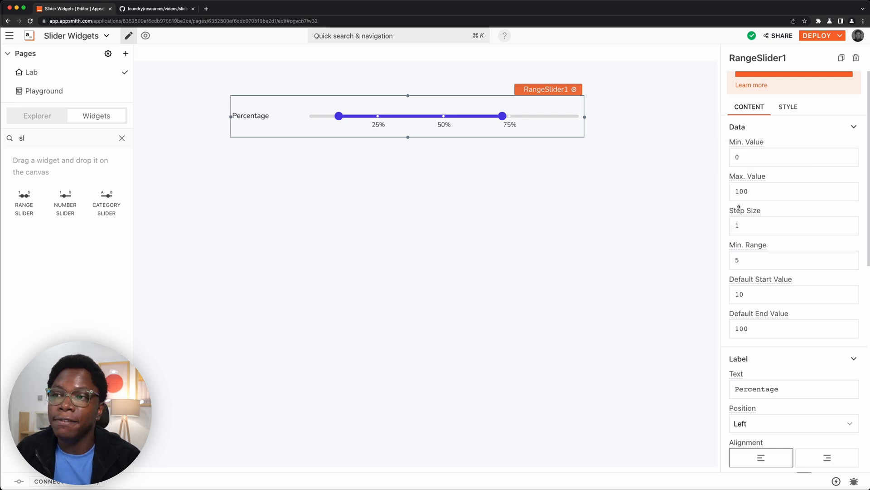
pyautogui.scroll(-3)
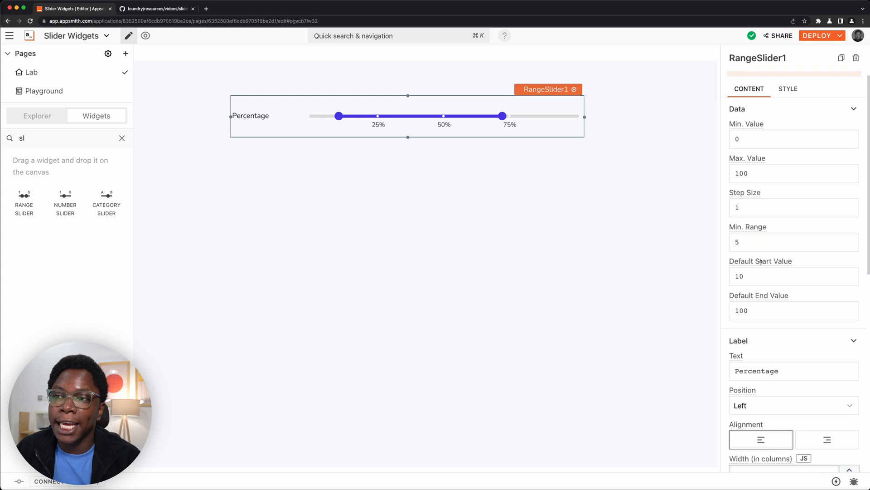
pyautogui.scroll(-3)
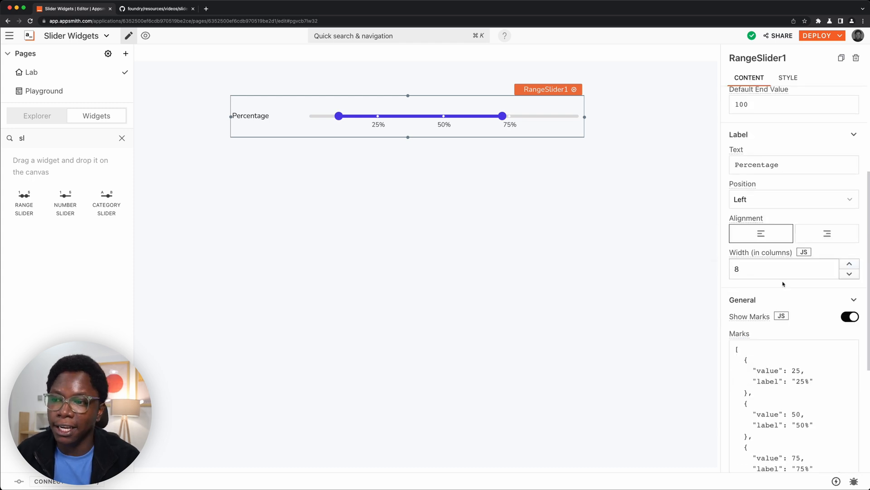
pyautogui.scroll(-3)
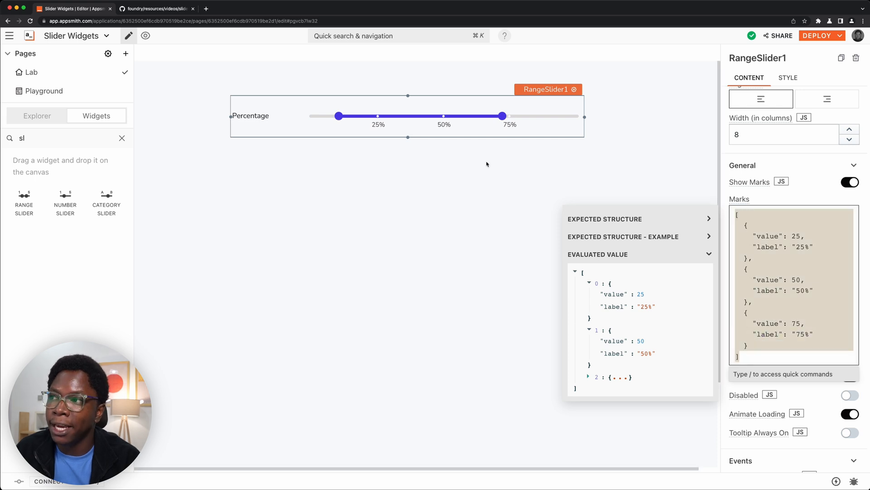
pyautogui.moveTo(503, 116); pyautogui.dragTo(539, 116)
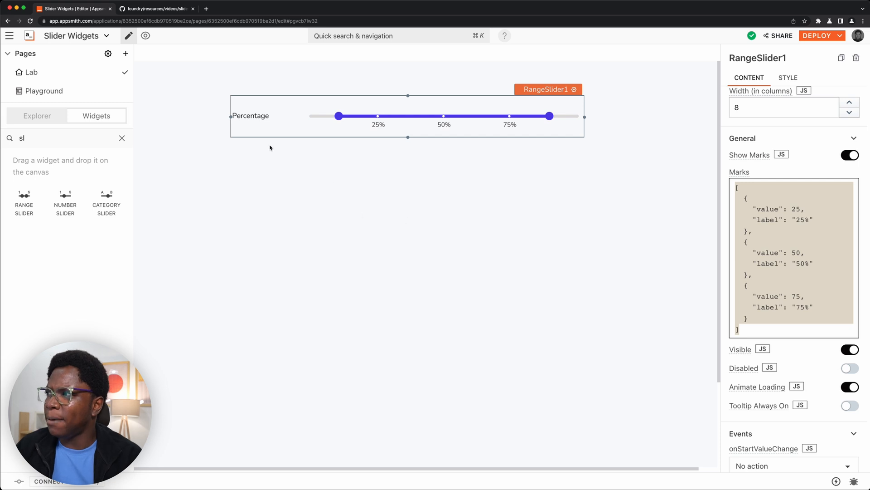
pyautogui.moveTo(129, 128)
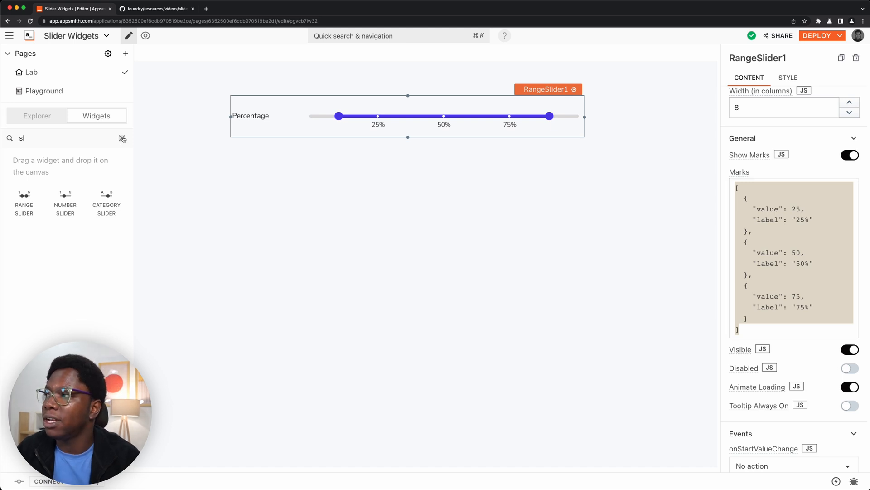
# Add a text widget showing {{RangeSlider1.end}} under the Percentage slider.
pyautogui.write('te')
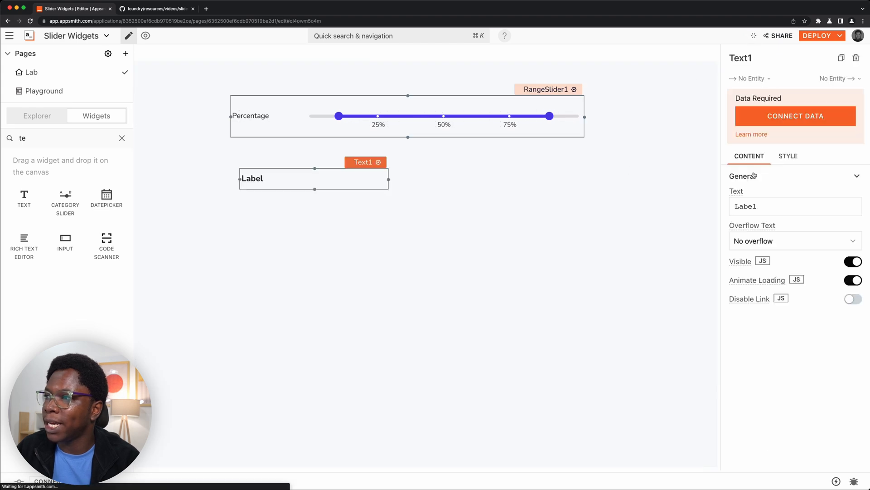
pyautogui.click(795, 205)
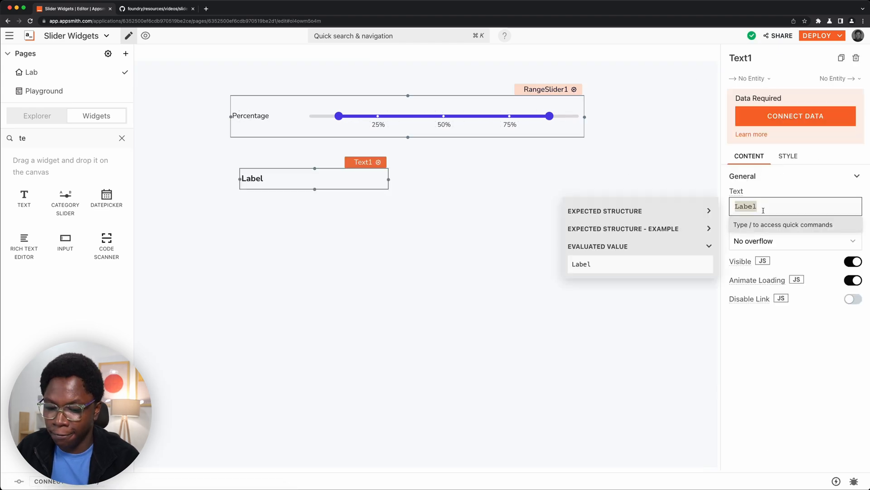
pyautogui.write('{{}}')
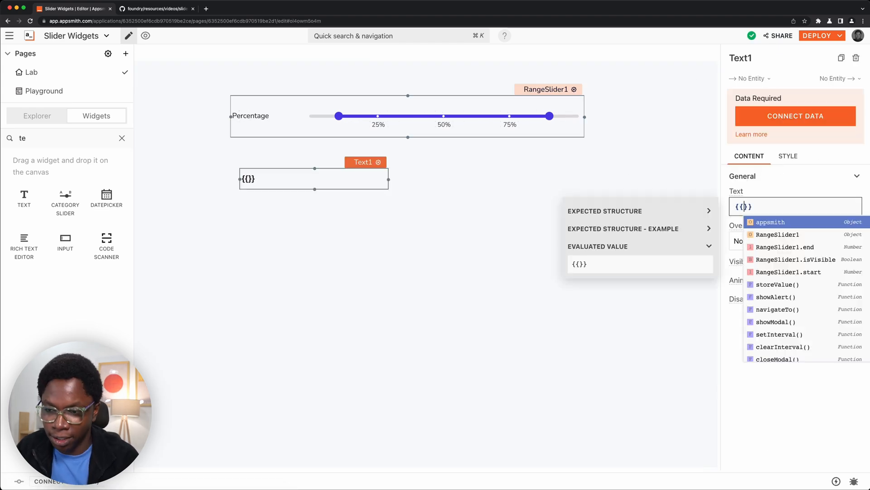
pyautogui.click(776, 234)
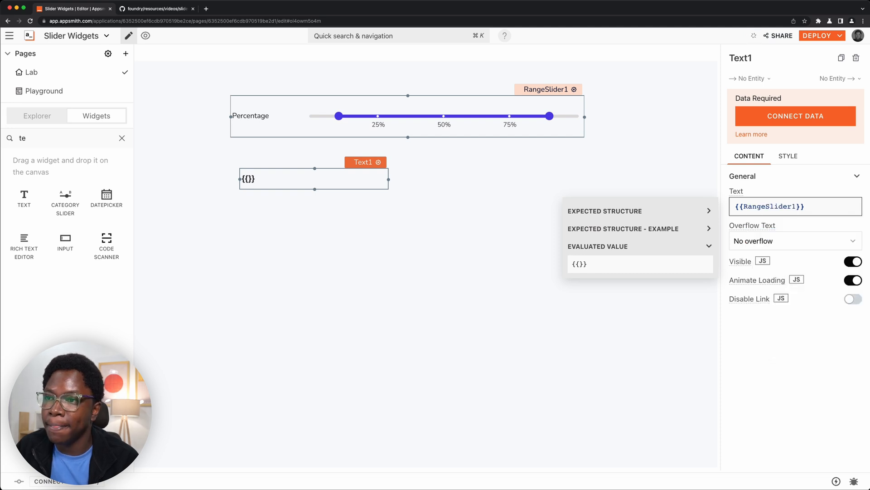
pyautogui.write('.')
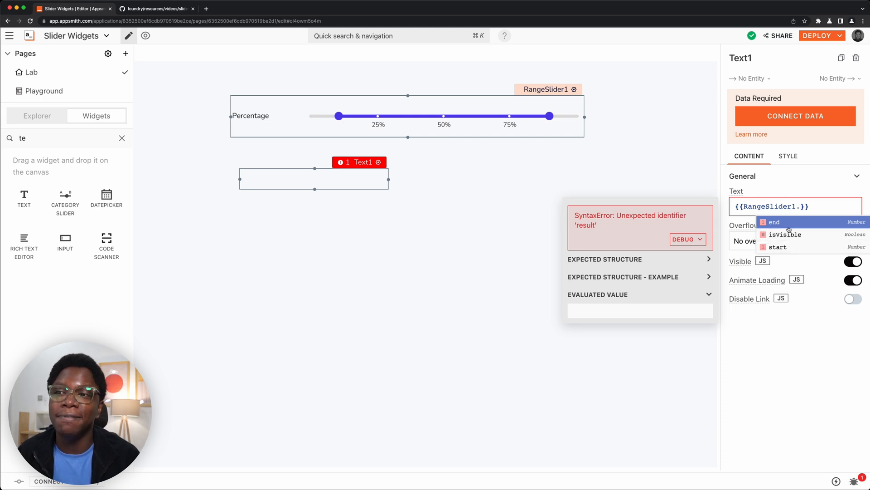
pyautogui.click(777, 247)
pyautogui.write('end')
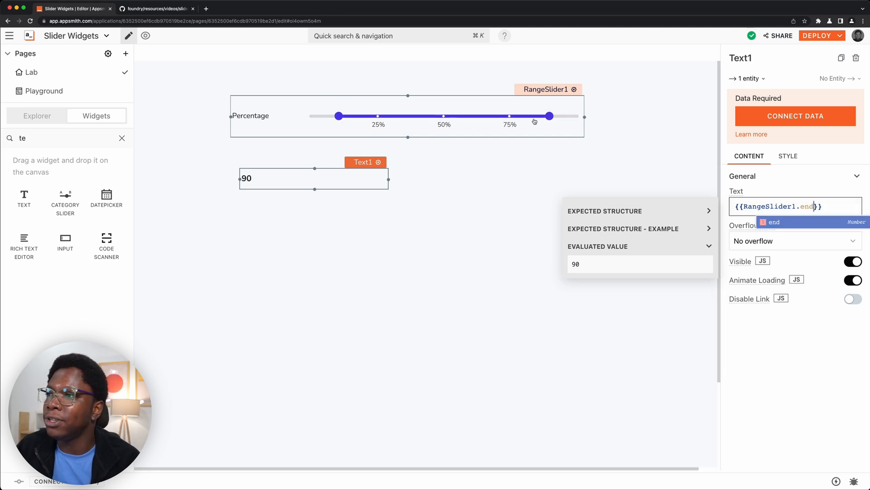
pyautogui.moveTo(499, 175)
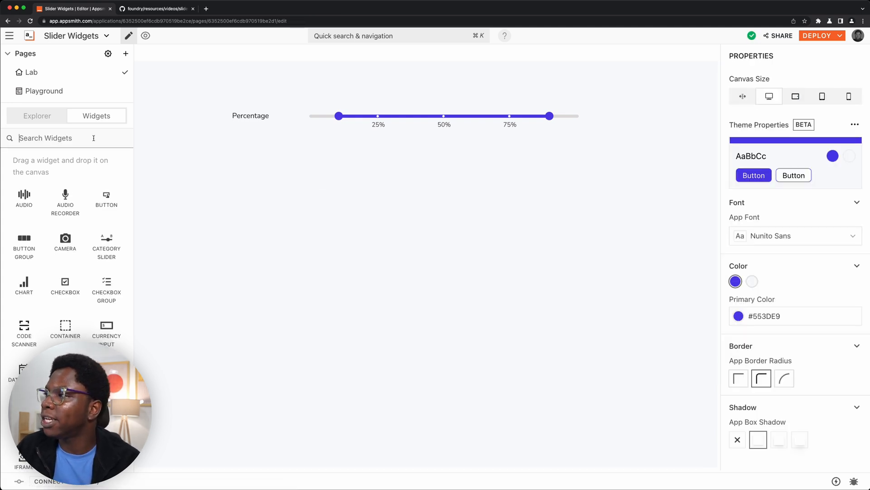
# Add a Size category slider (Extra Small to Extra Large) and move it to Small.
pyautogui.write('sl')
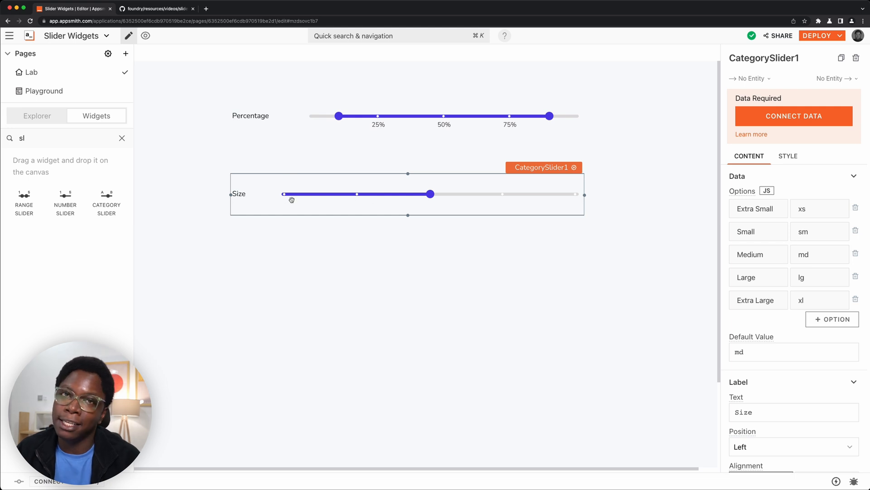
pyautogui.moveTo(377, 189)
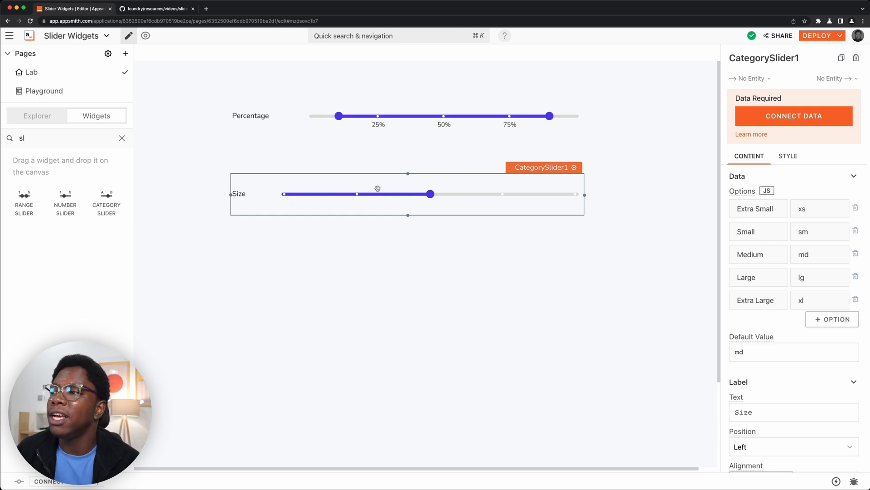
pyautogui.moveTo(402, 198)
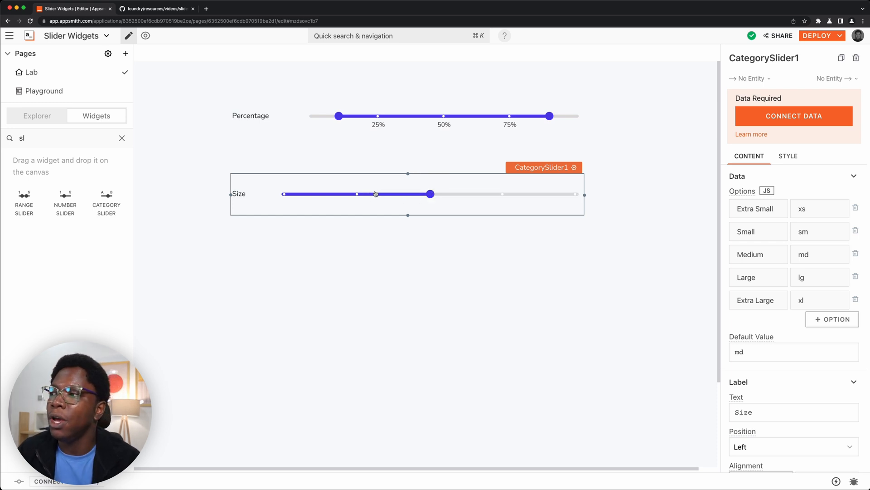
pyautogui.moveTo(430, 194); pyautogui.dragTo(356, 194)
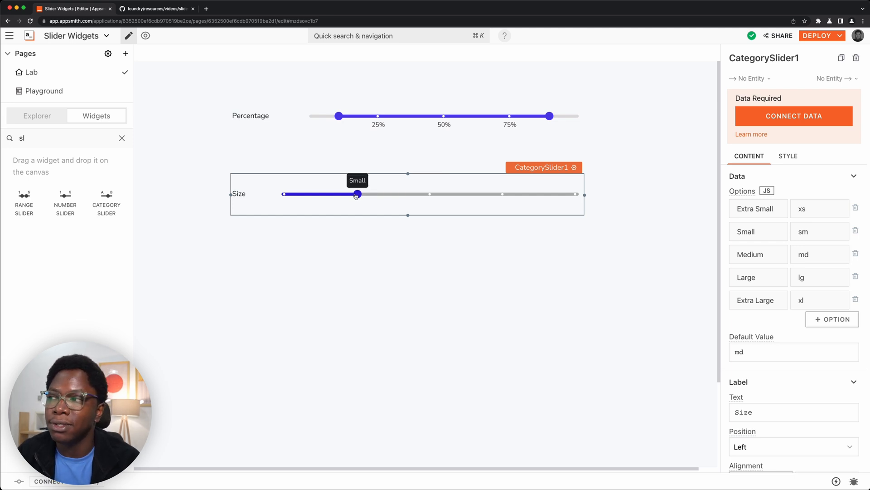
pyautogui.moveTo(473, 225)
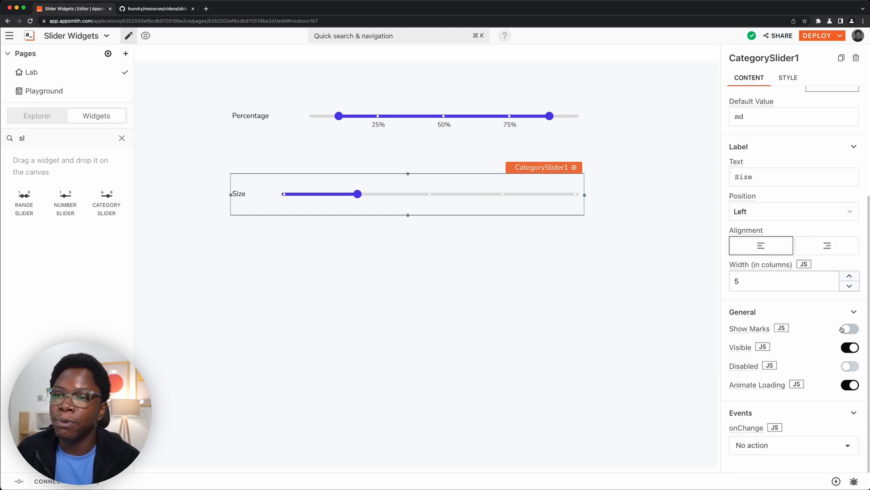
# Turn on Show Marks for the Size slider and slide it to Extra Large.
pyautogui.click(848, 328)
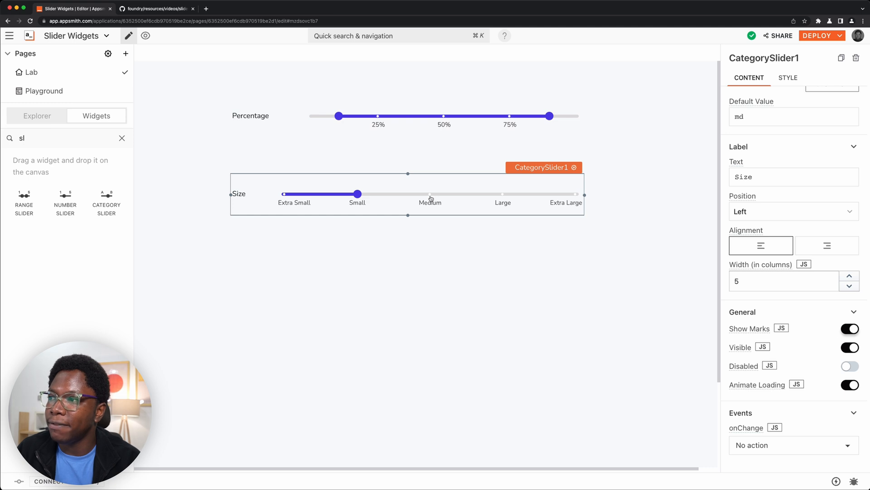
pyautogui.moveTo(357, 194); pyautogui.dragTo(504, 194)
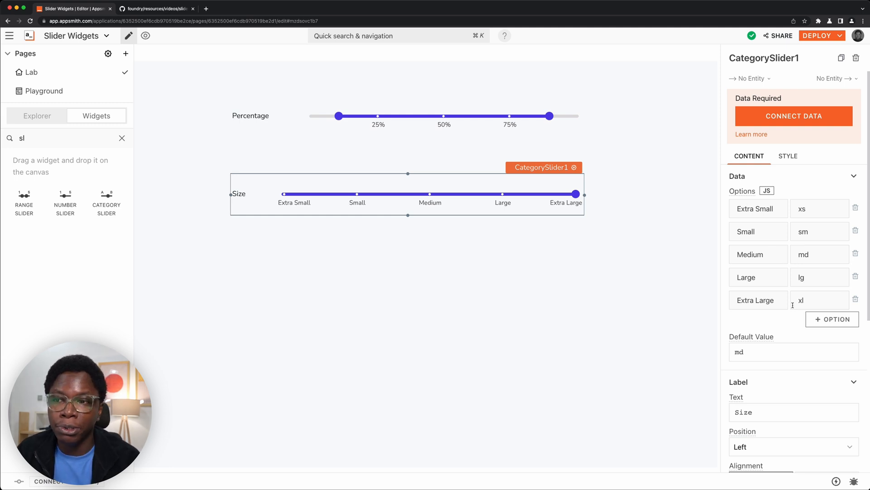
# Add an Ultra Large option with value xxl, then view the options as JSON.
pyautogui.click(832, 318)
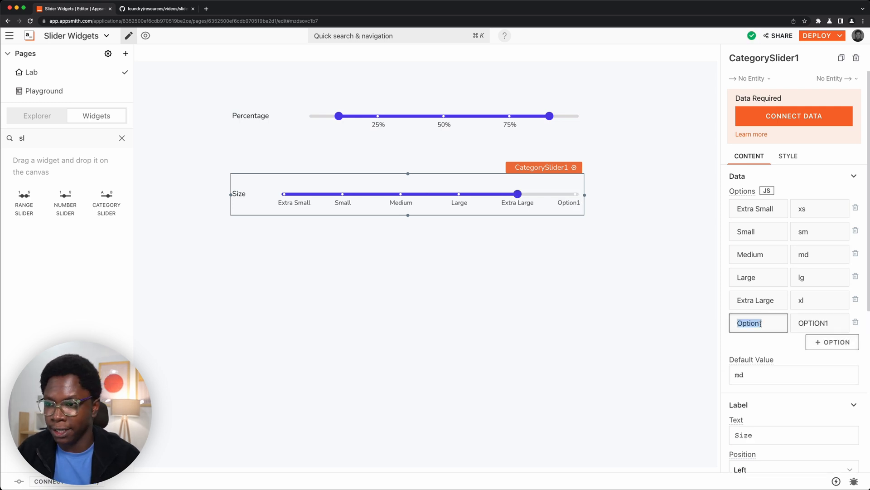
pyautogui.write('U')
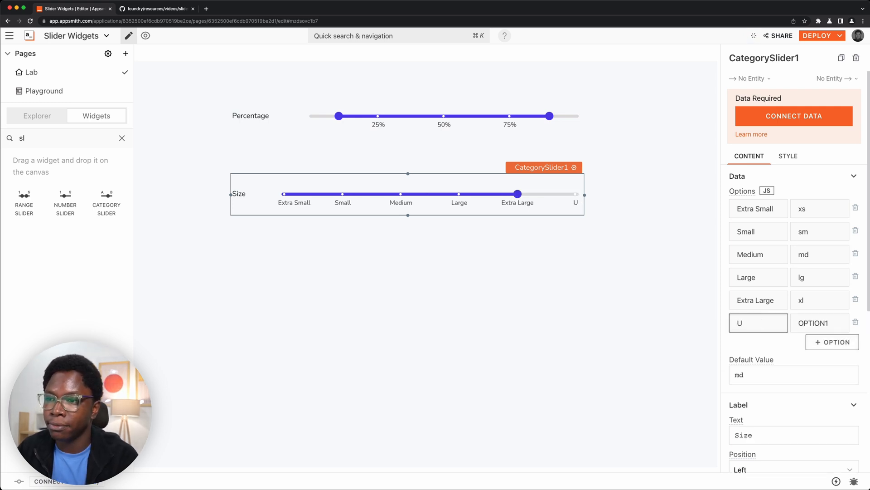
pyautogui.write('Ultra Large')
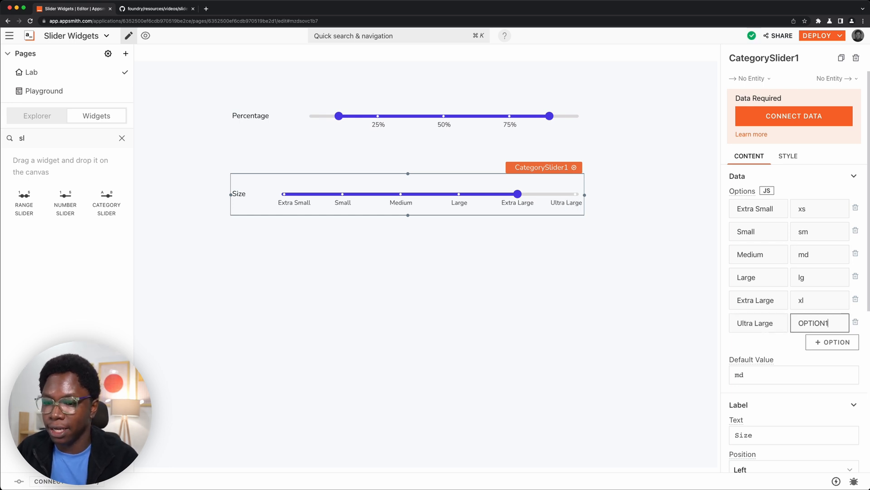
pyautogui.write('xxl')
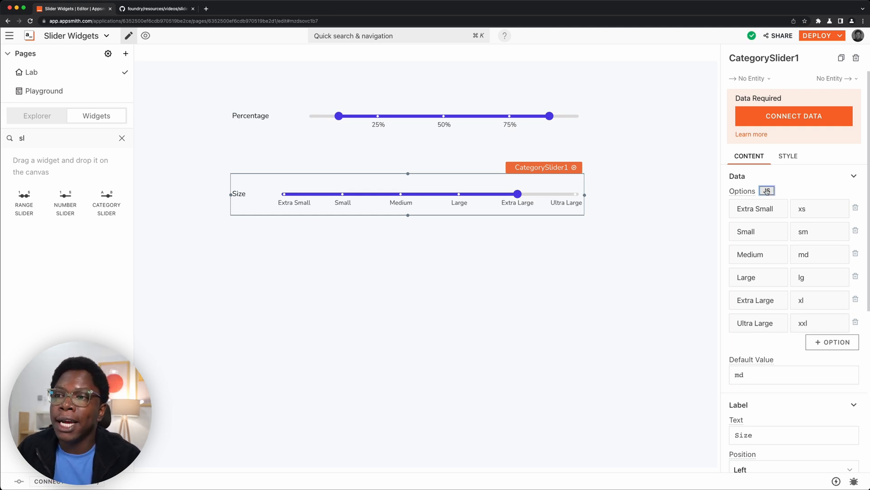
pyautogui.click(766, 189)
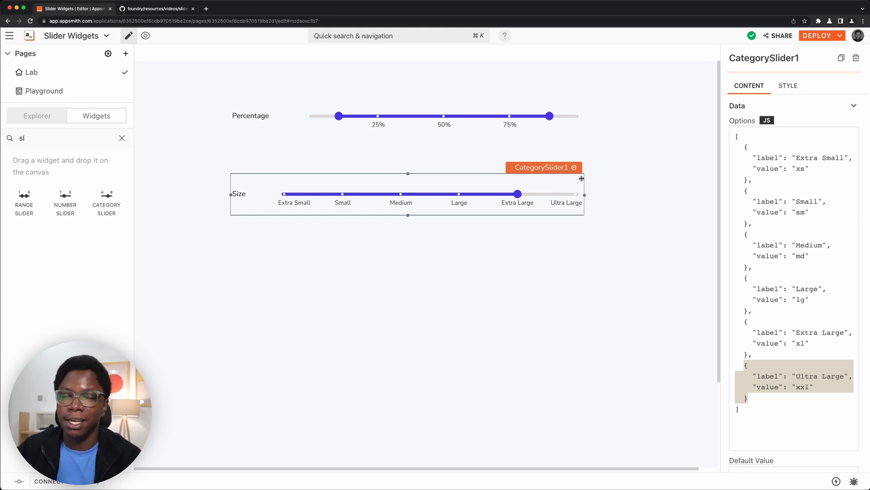
pyautogui.moveTo(600, 199)
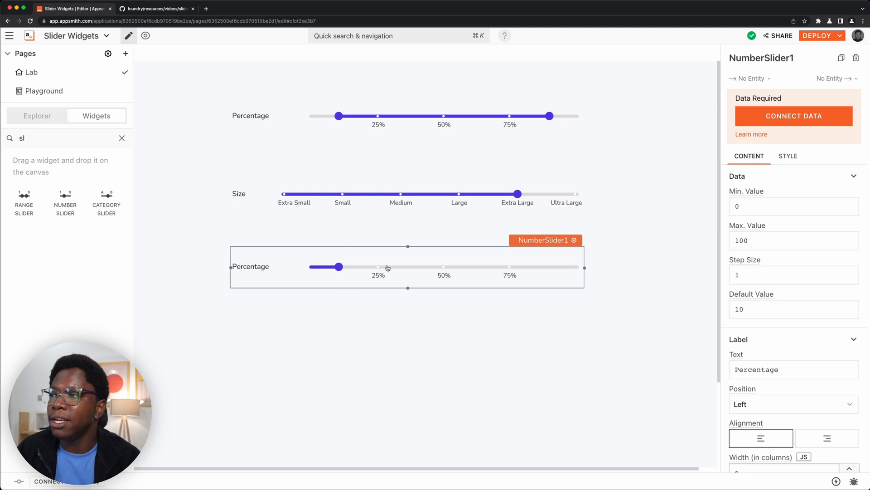
# Test the Percentage number slider (0–100, step 1) by dragging it up to about 85.
pyautogui.moveTo(340, 266); pyautogui.dragTo(489, 266)
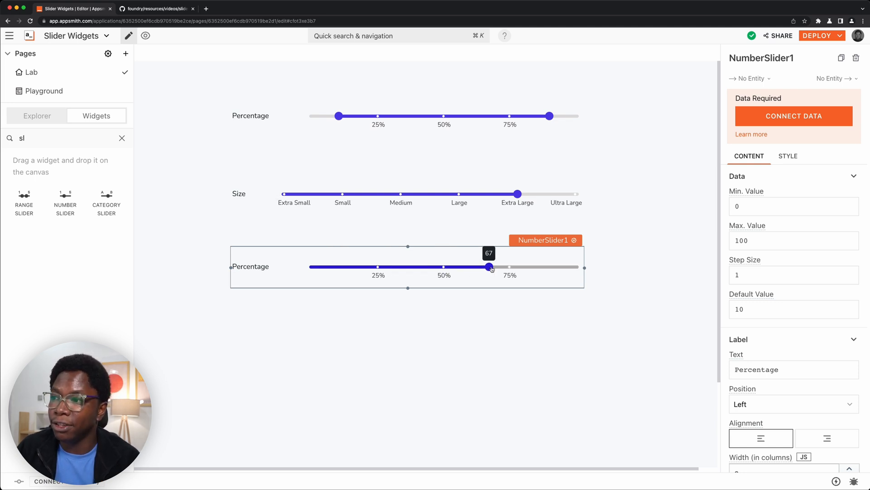
pyautogui.moveTo(488, 267); pyautogui.dragTo(533, 267)
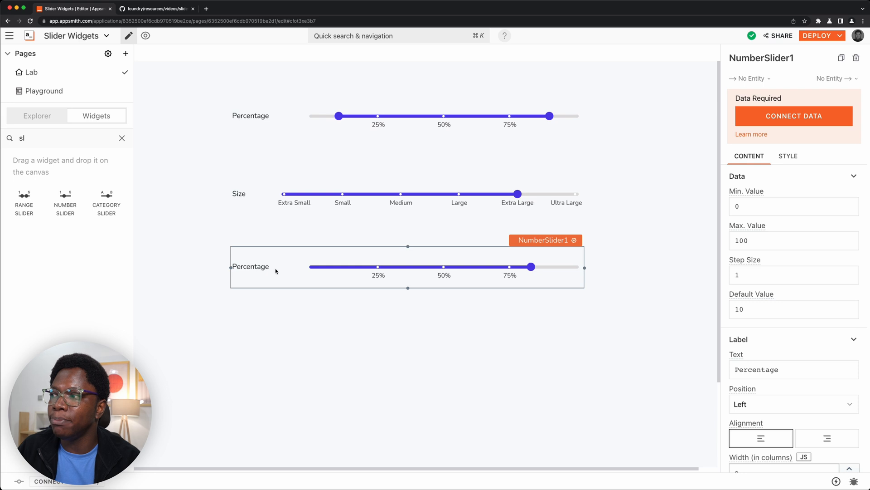
pyautogui.moveTo(422, 396)
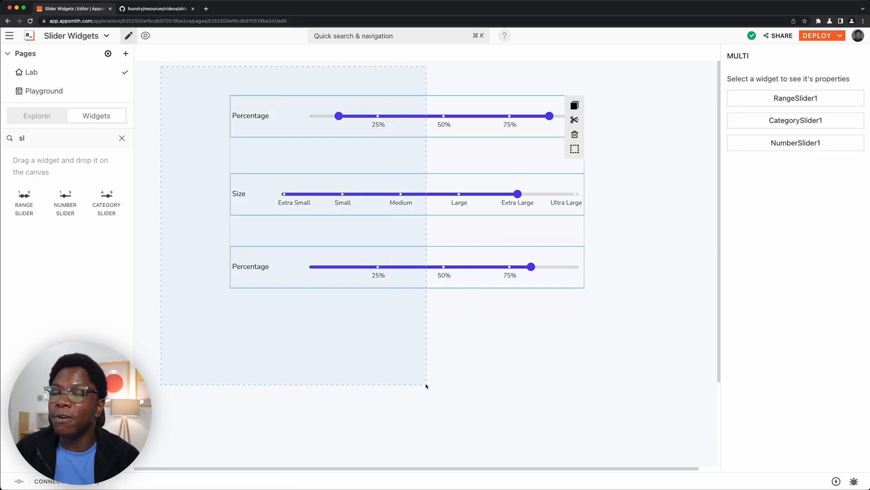
# Deselect the sliders so they return to defaults: range 10–100, Medium, 10.
pyautogui.click(442, 391)
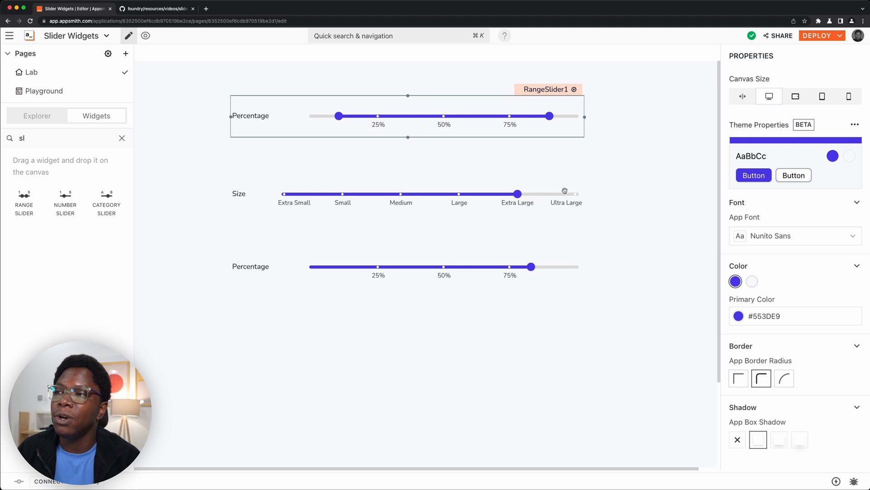
pyautogui.click(518, 194)
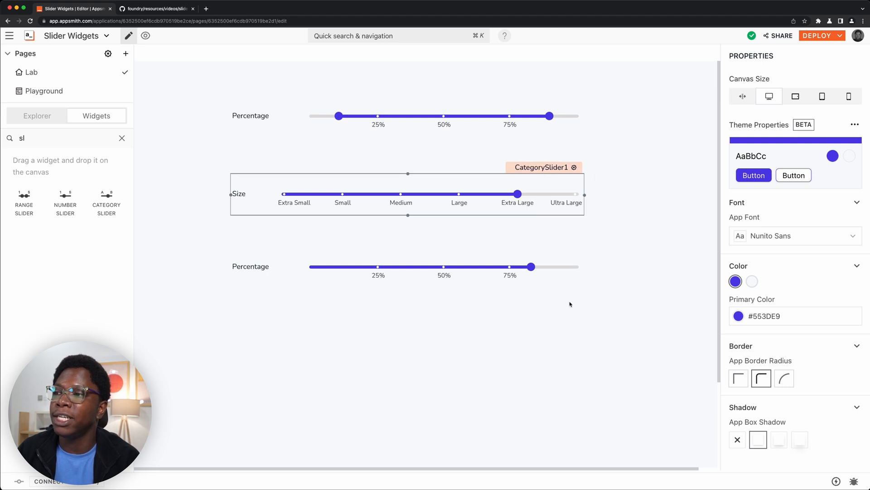
pyautogui.click(445, 267)
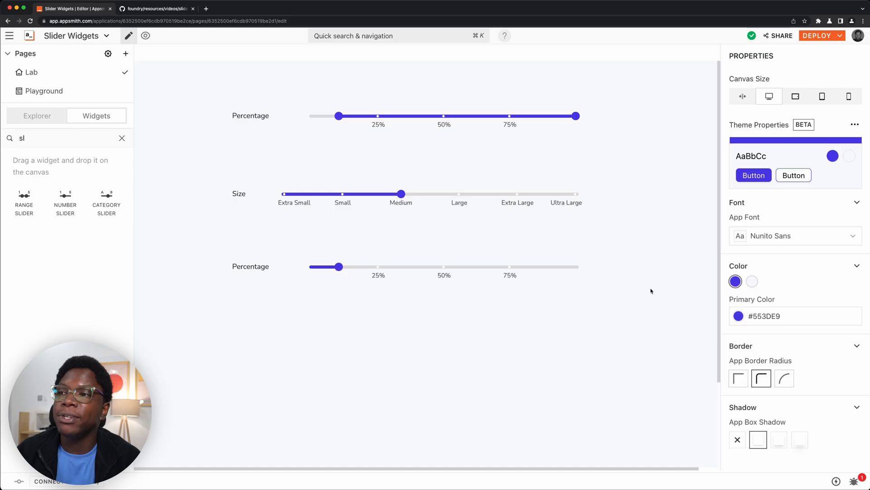
pyautogui.moveTo(508, 300)
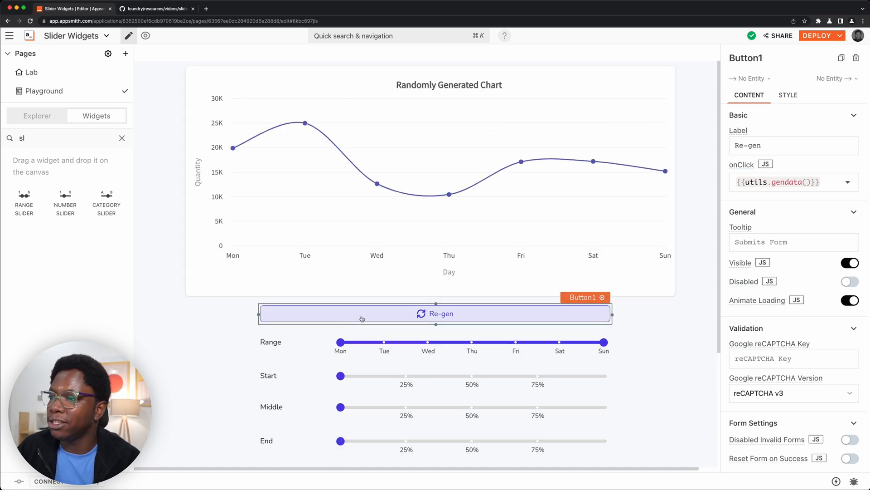
# Use the Re-gen button three times to regenerate the Playground chart's random data.
pyautogui.click(435, 313)
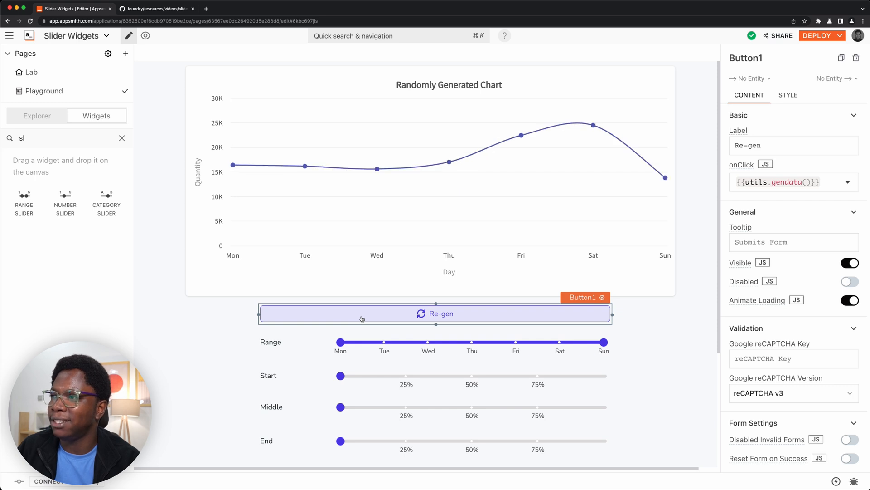
pyautogui.click(435, 313)
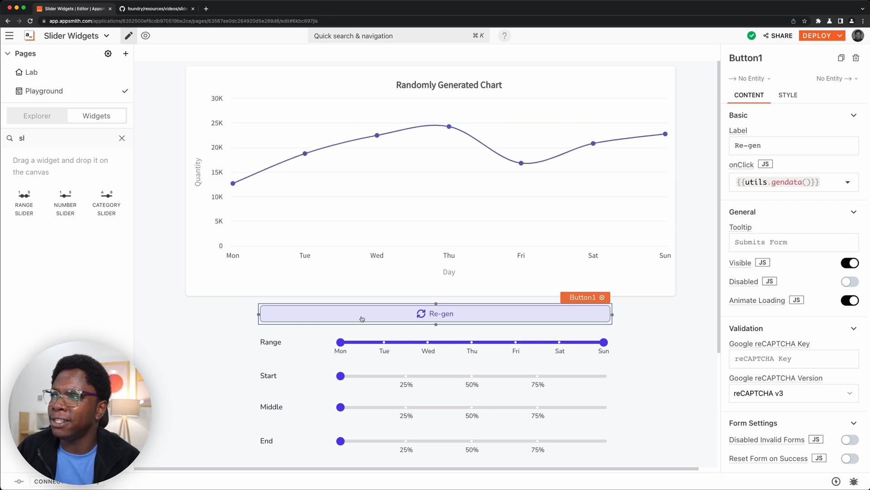
pyautogui.click(435, 312)
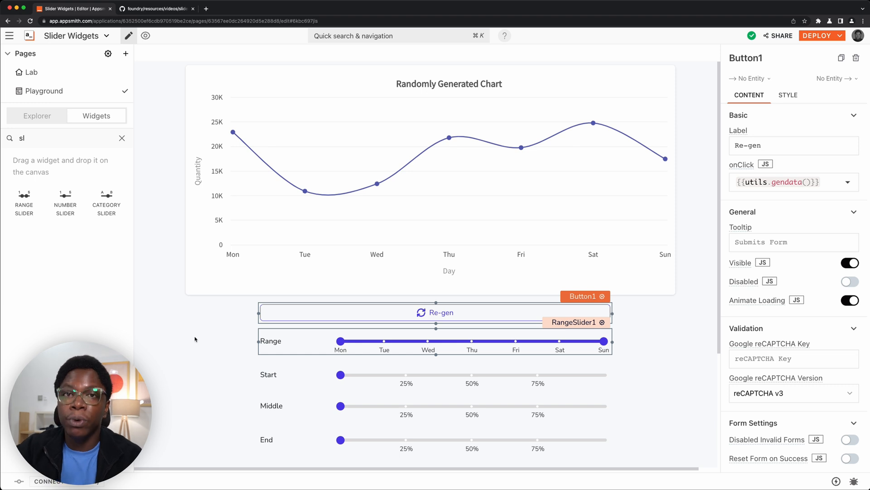
# Narrow the Range slider's end from Sun to Fri so the chart shows Mon–Fri.
pyautogui.click(433, 167)
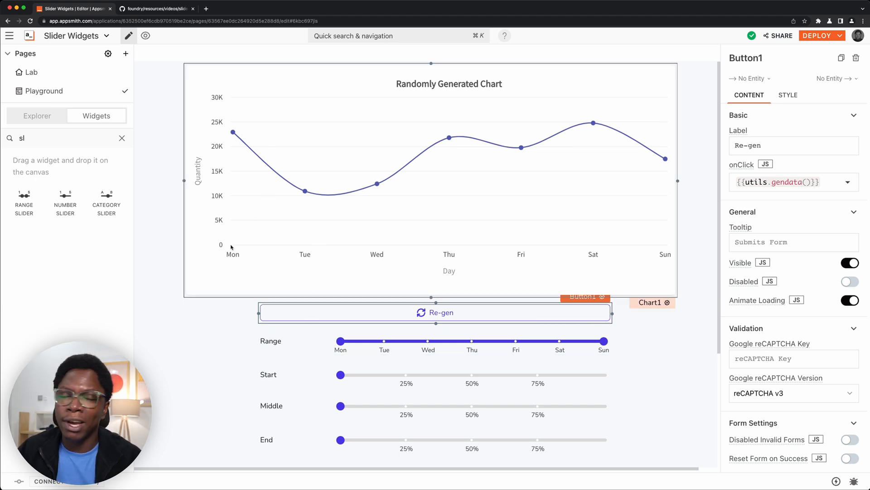
pyautogui.moveTo(365, 249)
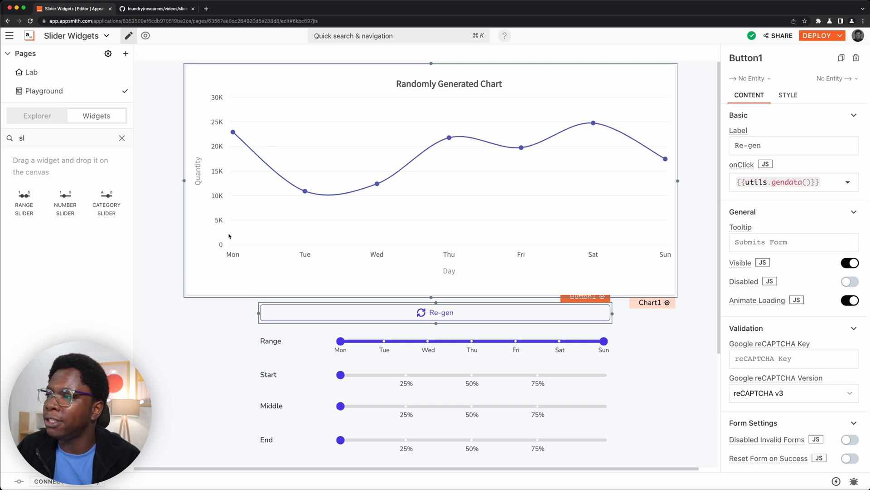
pyautogui.moveTo(520, 254)
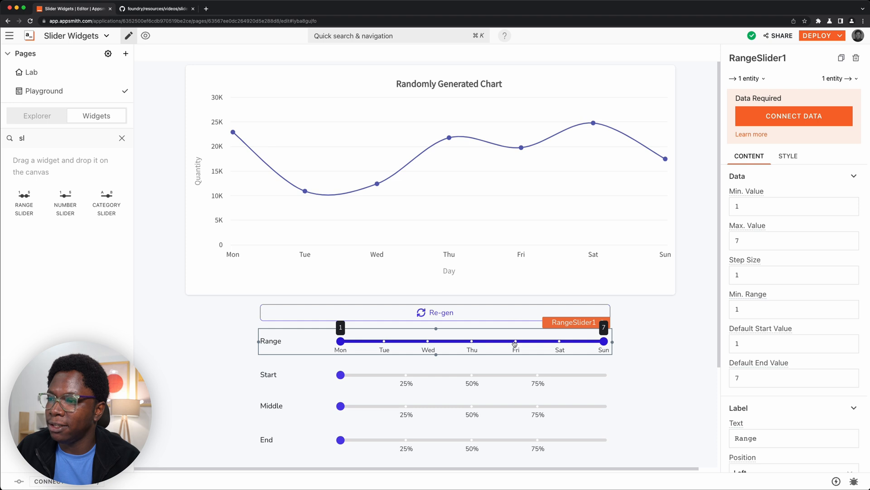
pyautogui.moveTo(606, 341); pyautogui.dragTo(515, 341)
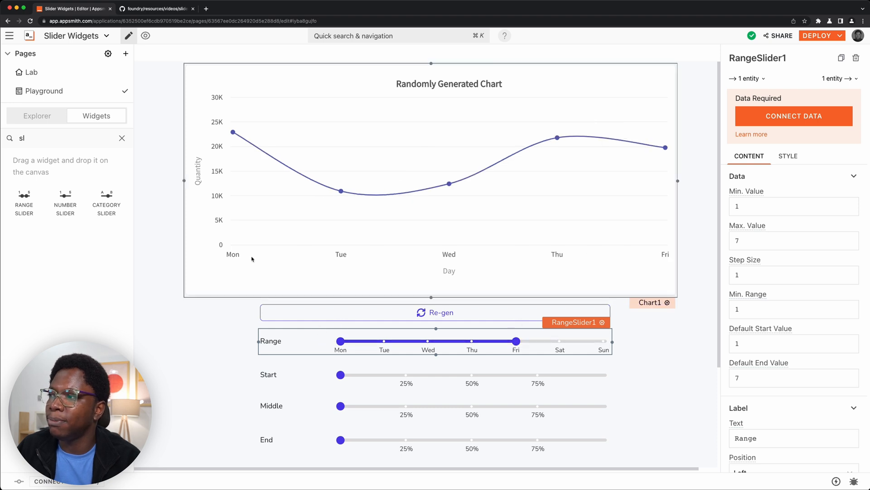
pyautogui.moveTo(641, 262)
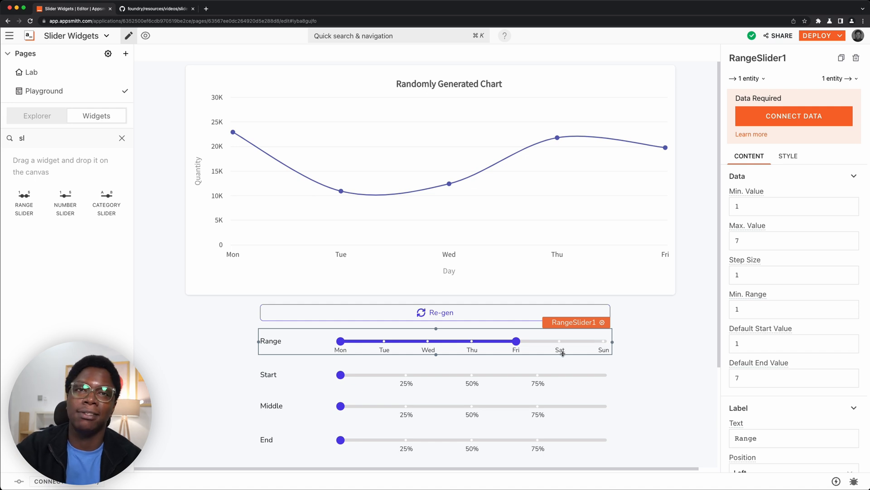
pyautogui.scroll(-3)
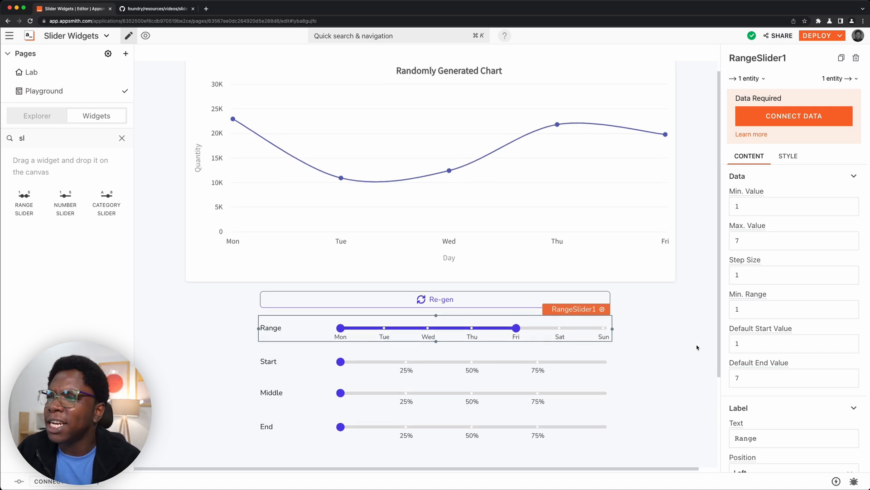
pyautogui.scroll(-3)
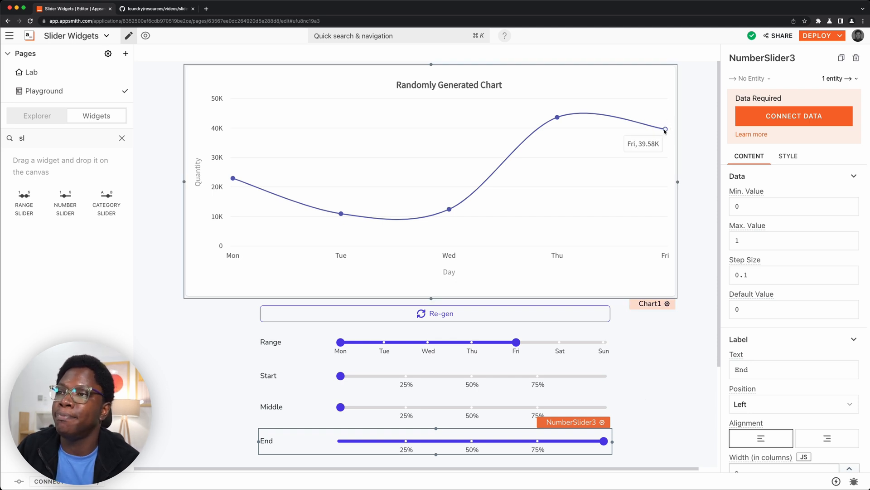
# Drag the Middle slider across its 0–1 range to test its effect on the chart.
pyautogui.scroll(-3)
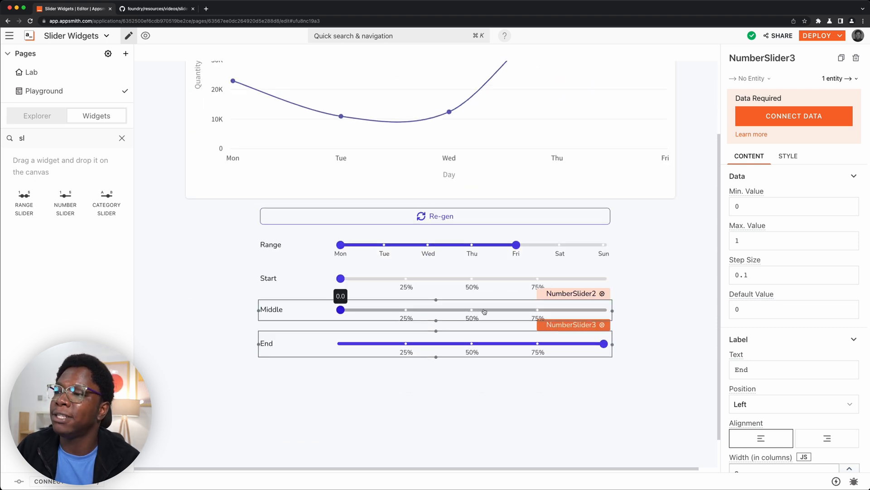
pyautogui.moveTo(341, 310); pyautogui.dragTo(605, 310)
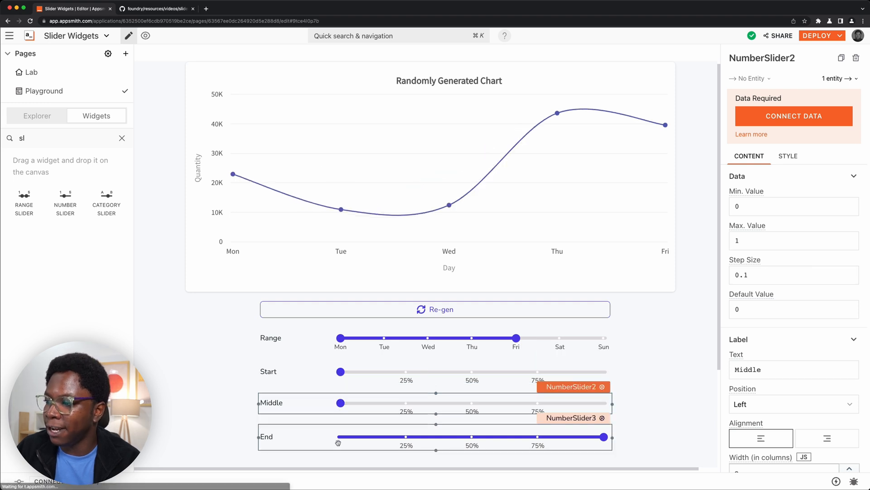
# Reset the sliders so the Range spans Mon–Sun and End returns to 0.
pyautogui.click(433, 436)
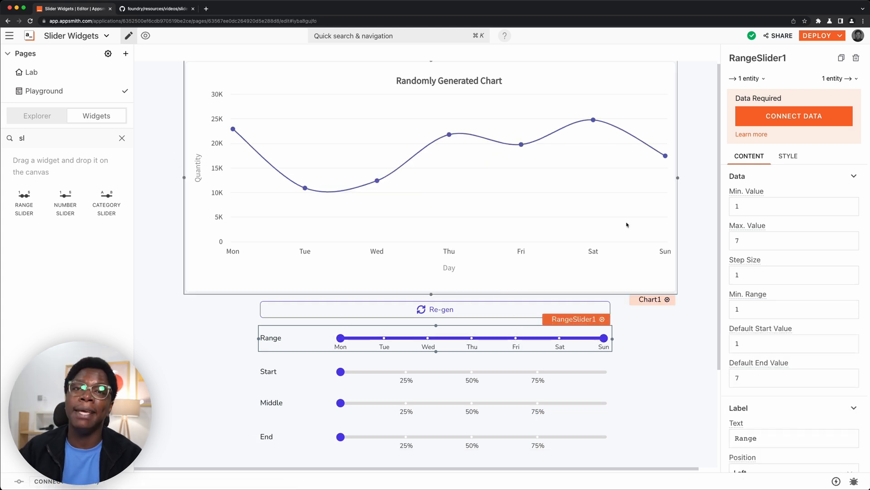
pyautogui.moveTo(715, 266)
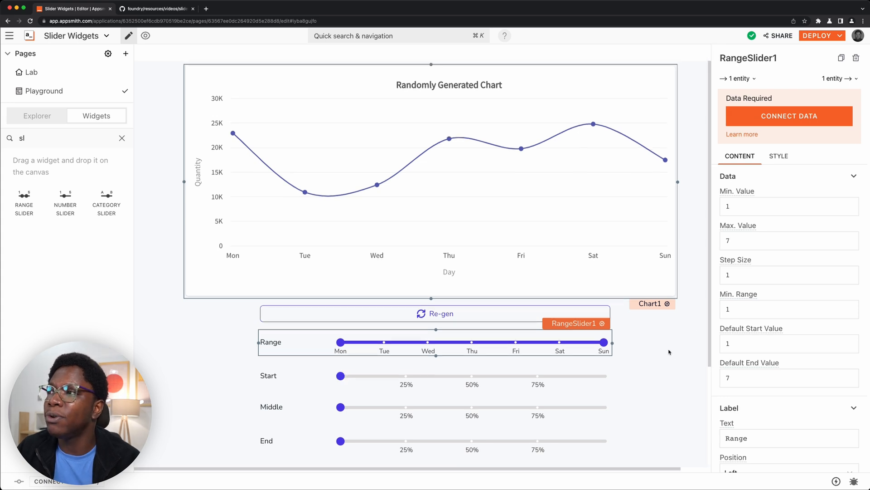
pyautogui.scroll(-3)
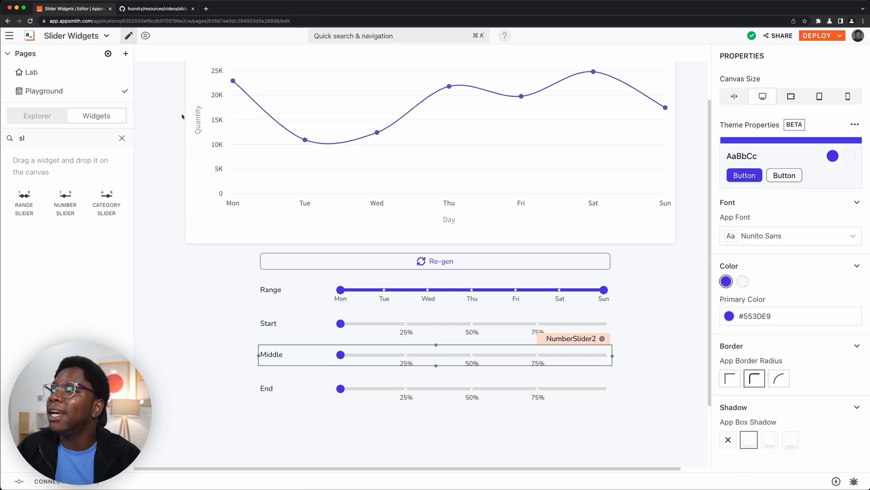
# Clear the 'sl' widget search, visit the Explorer, and return to the full widget catalogue.
pyautogui.click(121, 138)
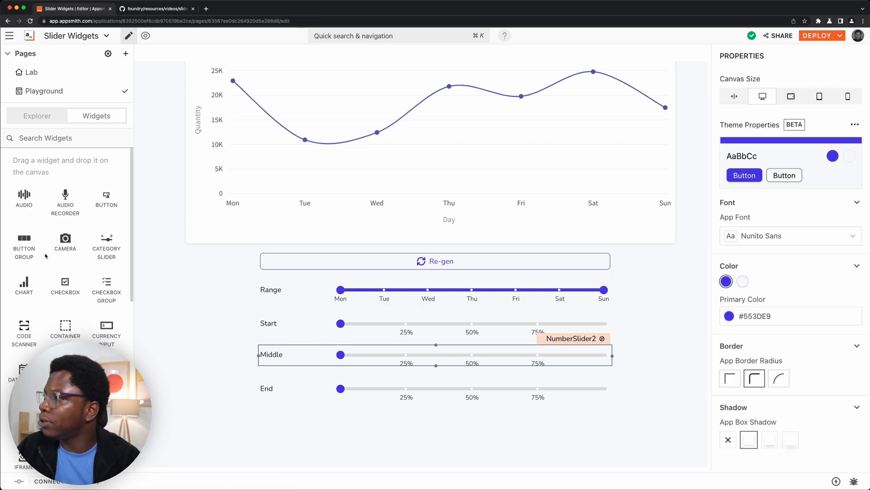
pyautogui.click(36, 115)
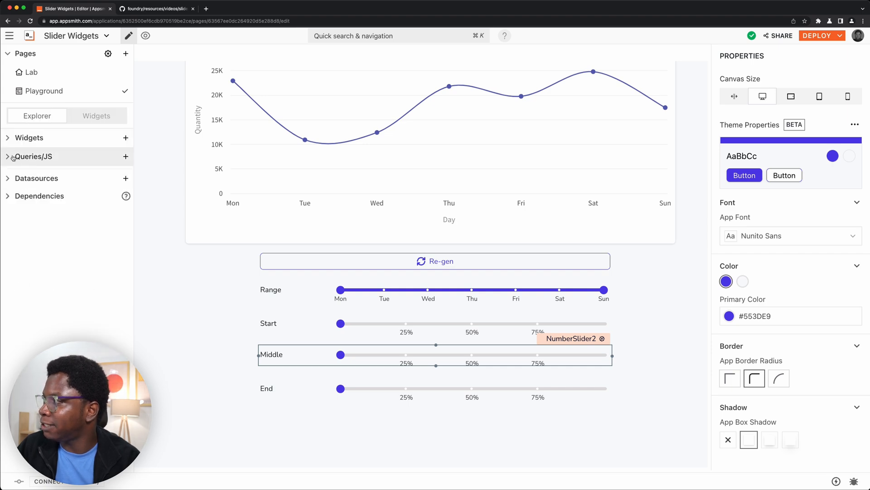
pyautogui.click(36, 156)
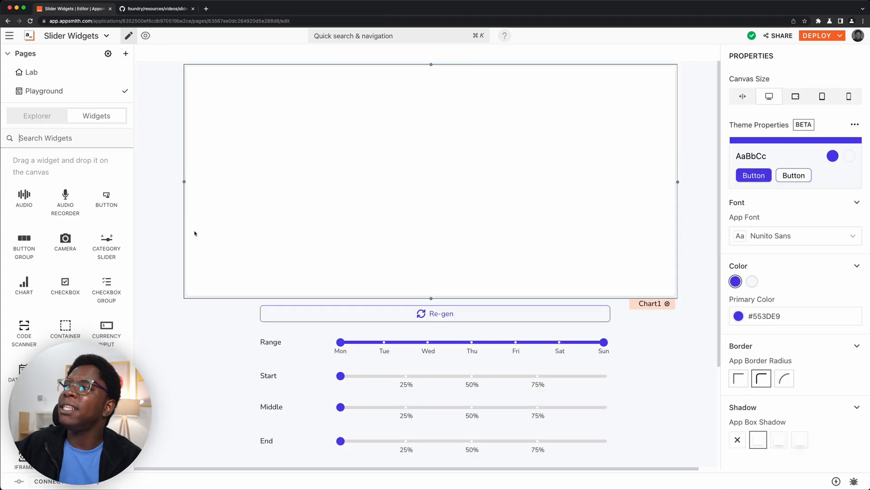
# Switch to the GitHub foundry slider-widgets folder and select its URL for copying.
pyautogui.click(155, 8)
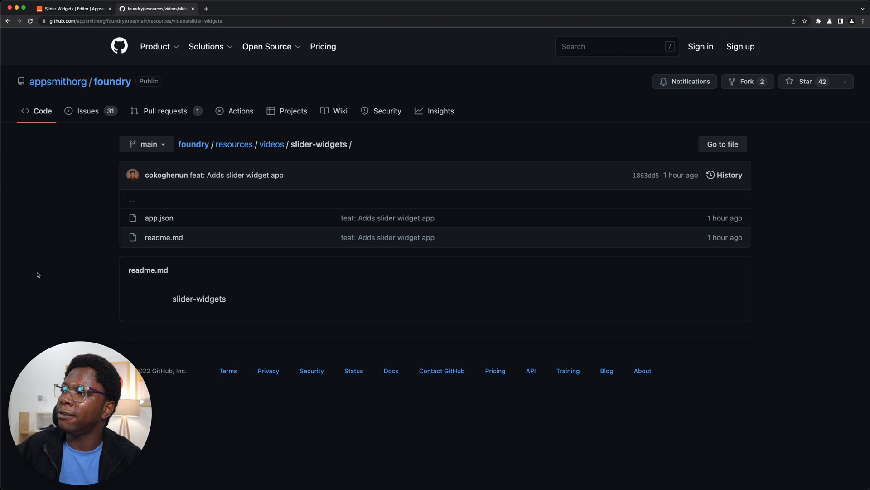
pyautogui.moveTo(211, 293)
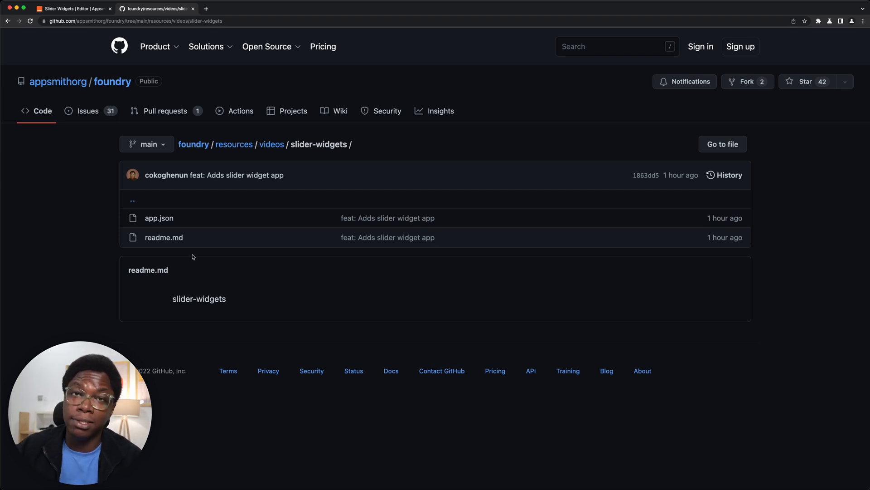
pyautogui.click(133, 21)
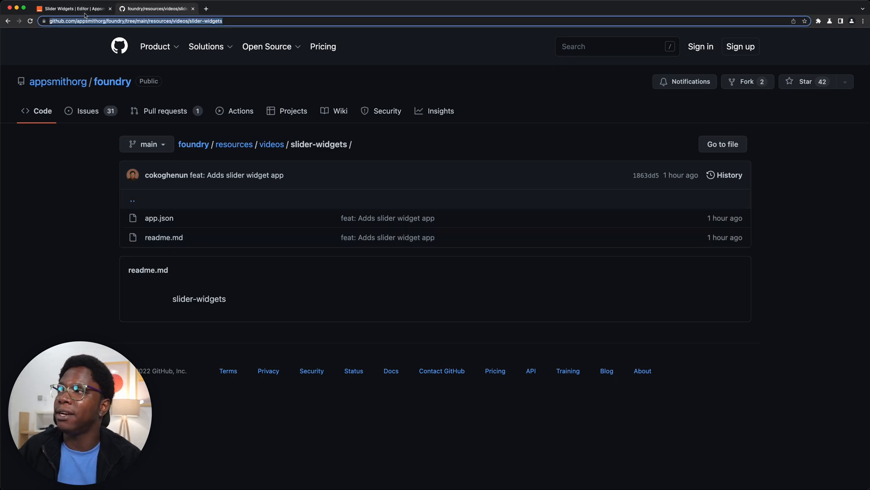